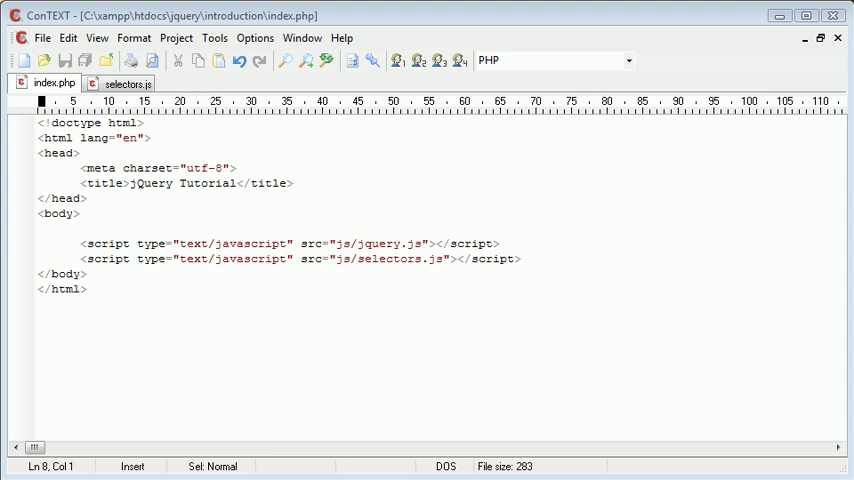
pyautogui.moveTo(294, 269)
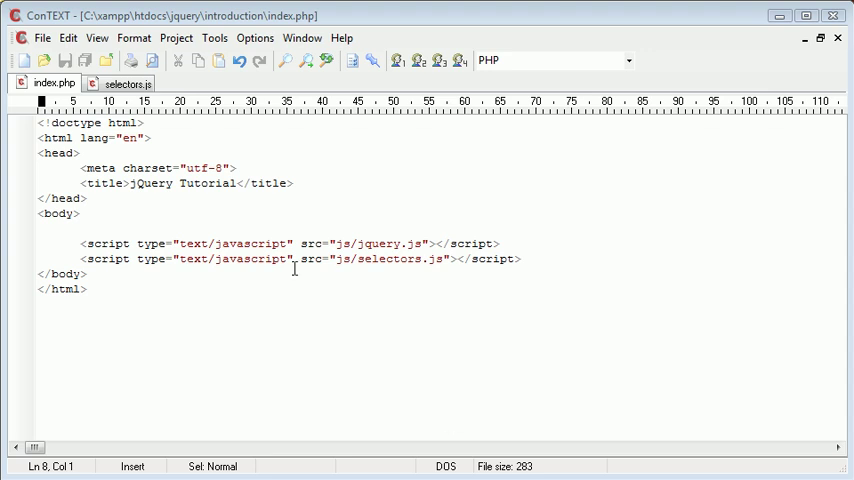
pyautogui.moveTo(143, 273)
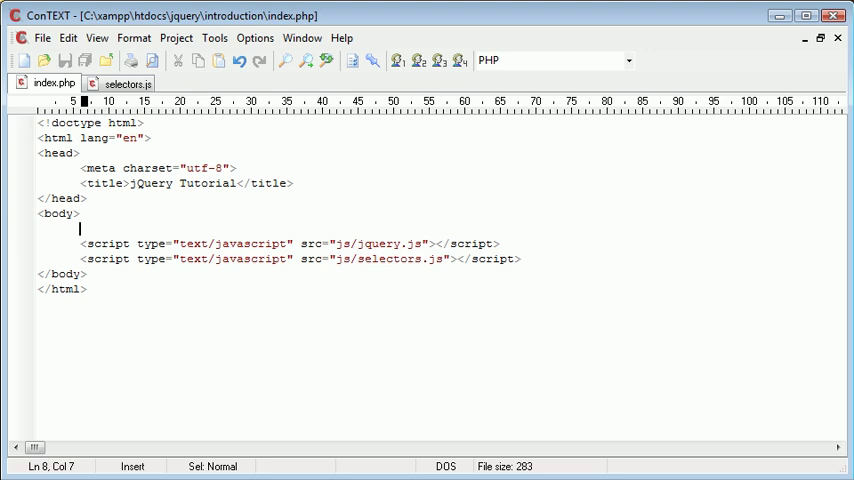
pyautogui.moveTo(400, 259)
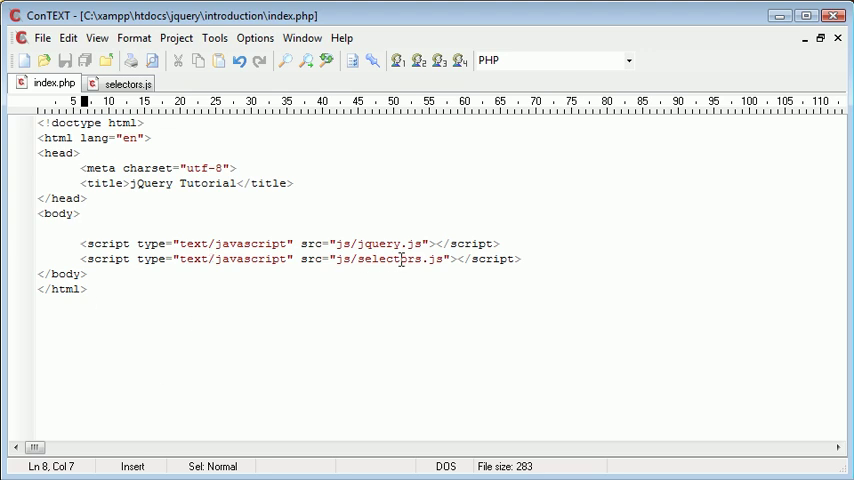
pyautogui.moveTo(252, 118)
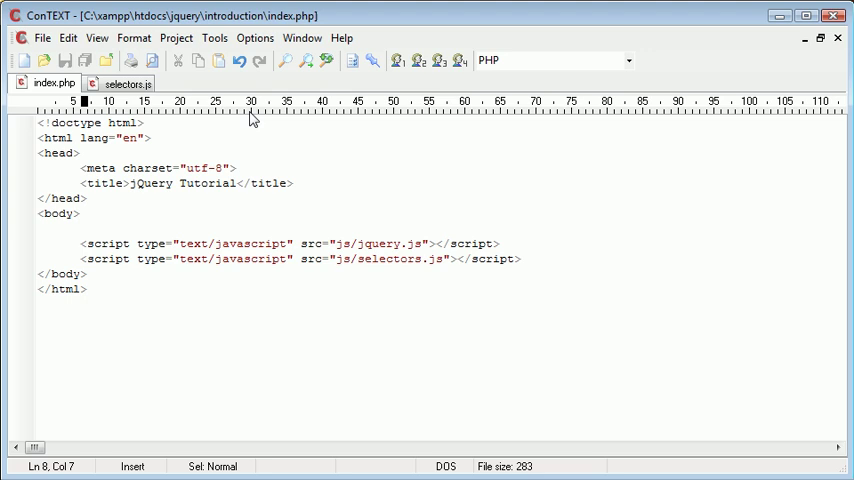
# Write var count = $('*').length; in selectors.js, save it and return to index.php.
pyautogui.click(123, 83)
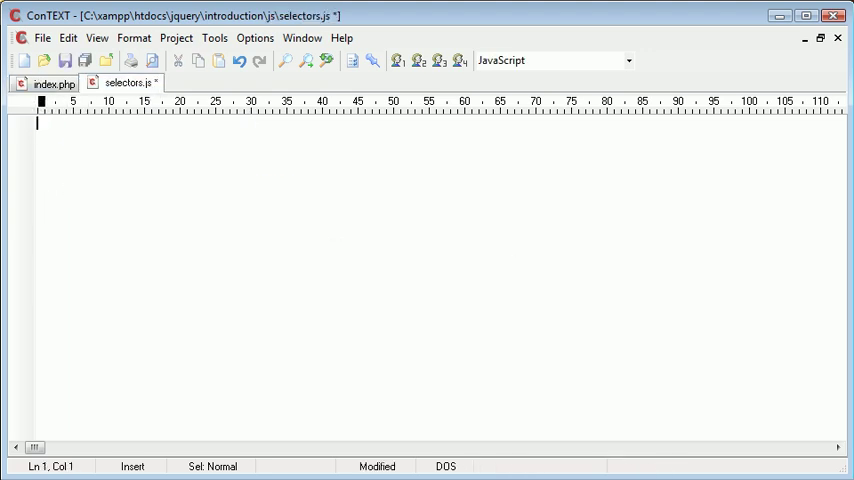
pyautogui.write('var cour')
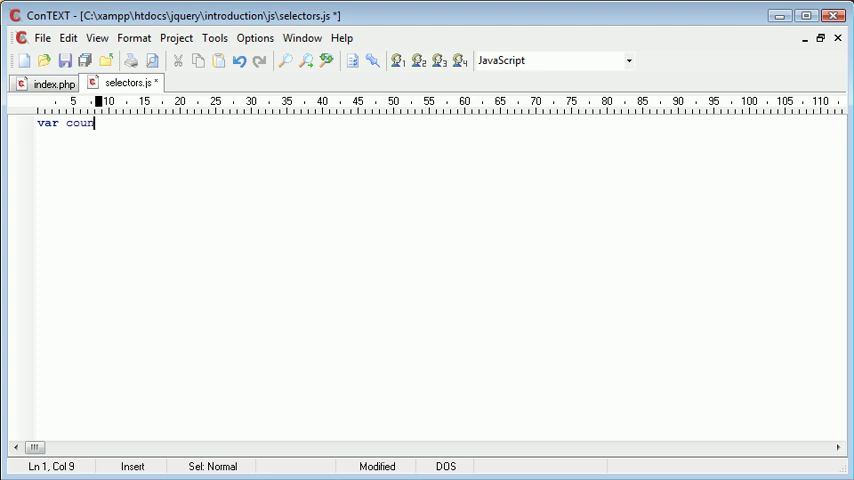
pyautogui.write("nt = $('")
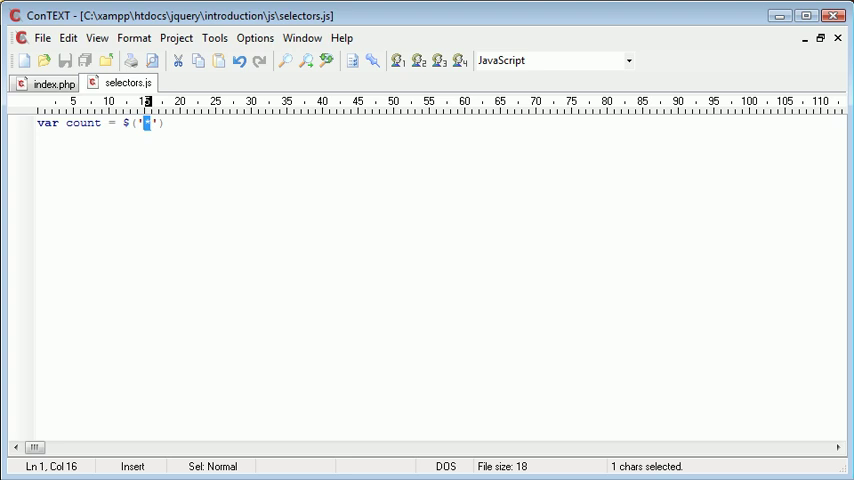
pyautogui.write("*').1")
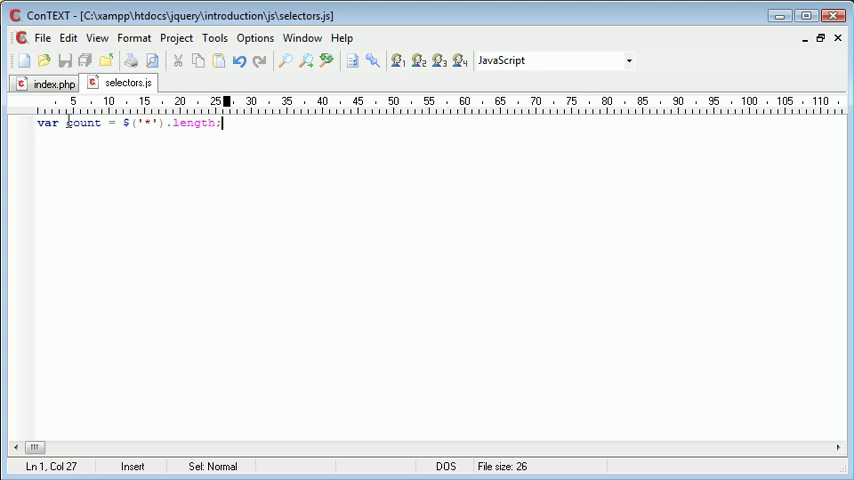
pyautogui.moveTo(228, 146)
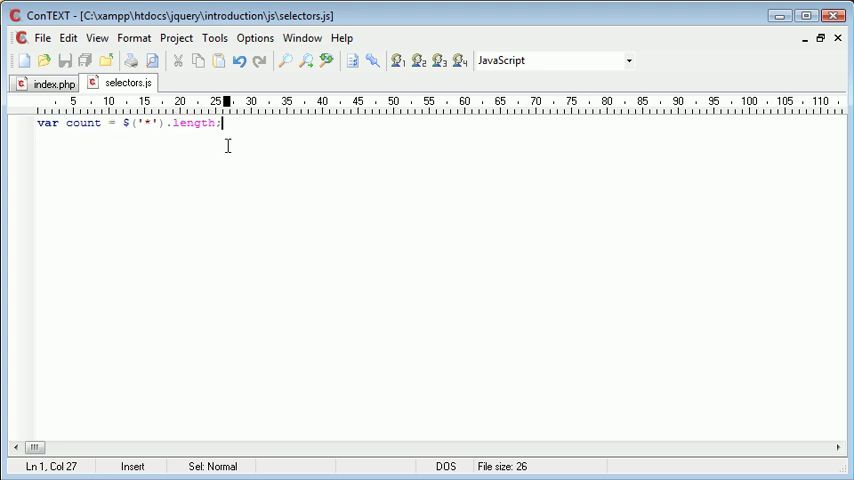
pyautogui.click(53, 83)
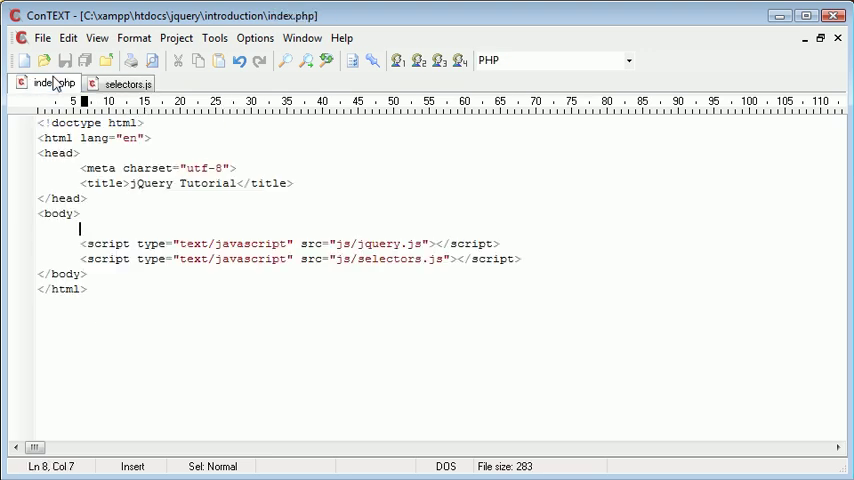
# Add alert(count); as a second line in selectors.js, save, and return to index.php.
pyautogui.click(125, 83)
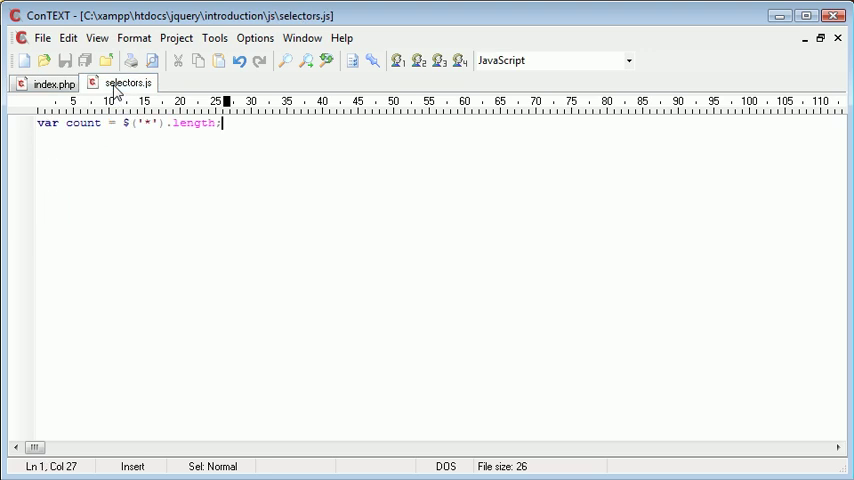
pyautogui.write('ale')
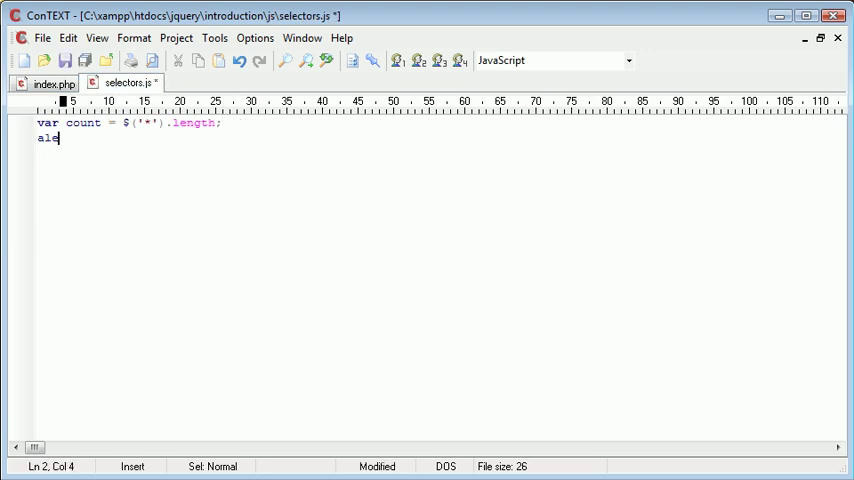
pyautogui.write('rt();')
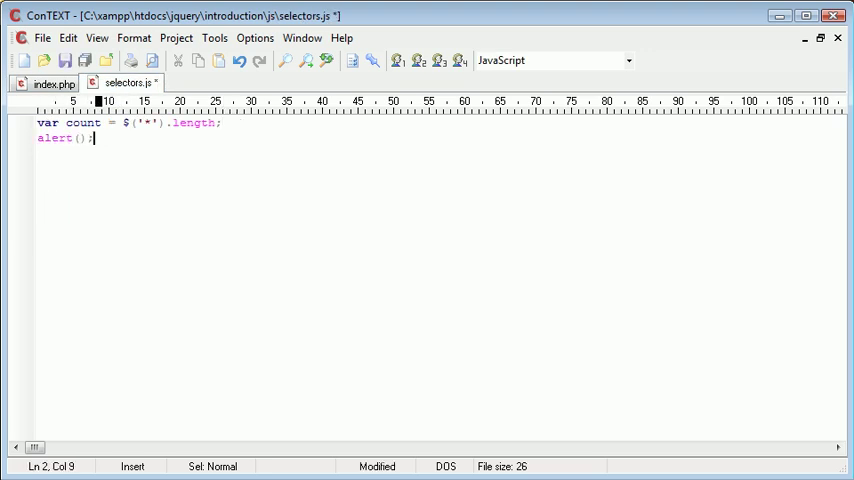
pyautogui.write('count')
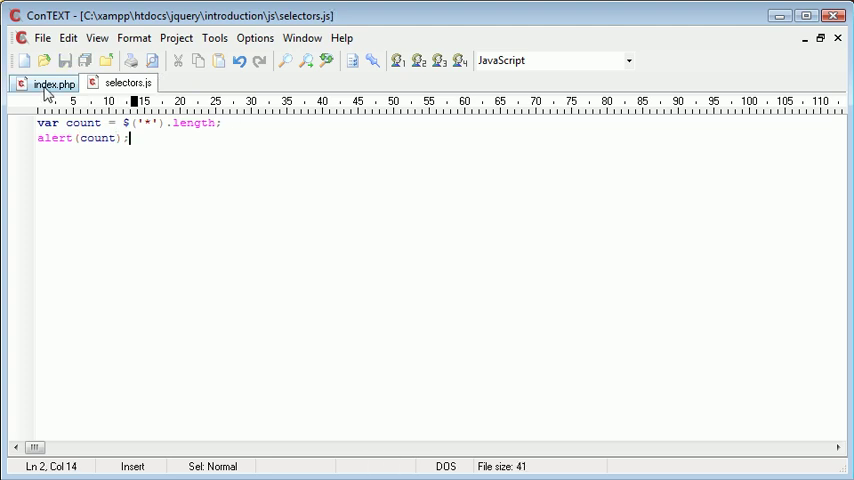
pyautogui.click(54, 83)
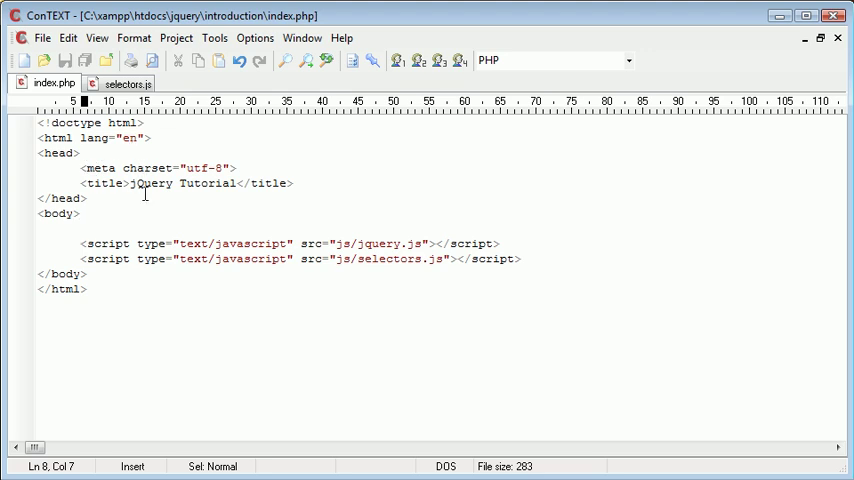
pyautogui.moveTo(383, 355)
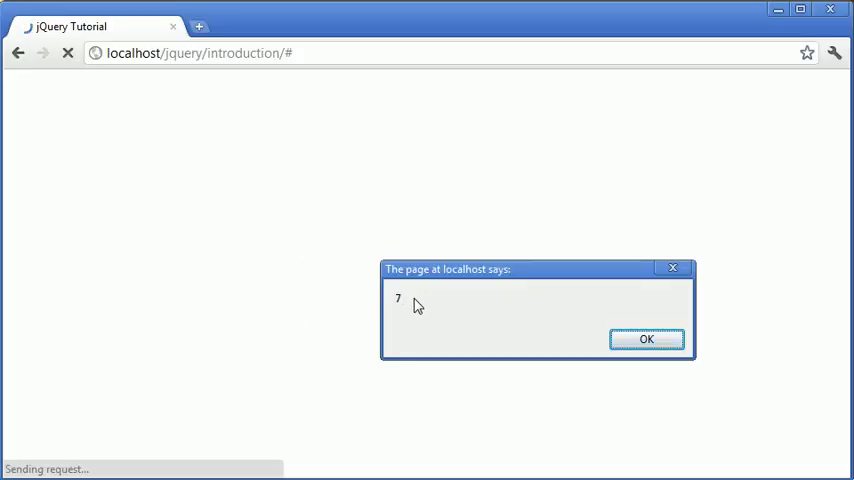
pyautogui.moveTo(434, 300)
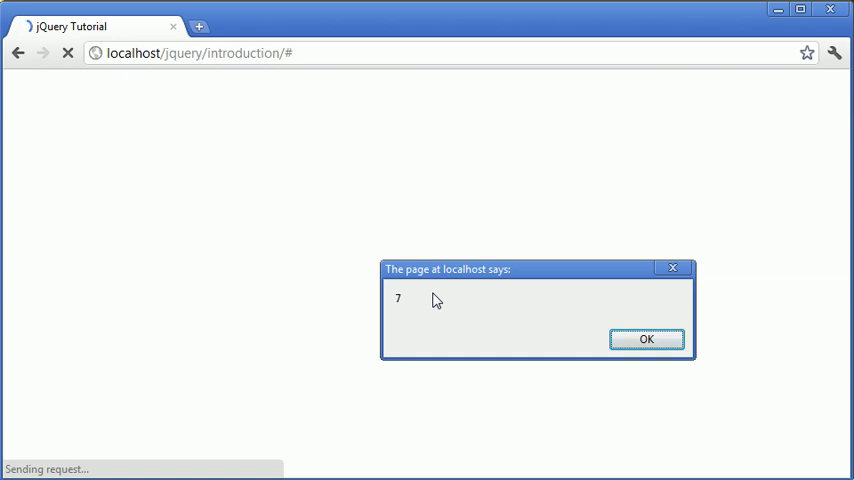
# Dismiss the browser alert reporting a count of 7 elements.
pyautogui.click(646, 338)
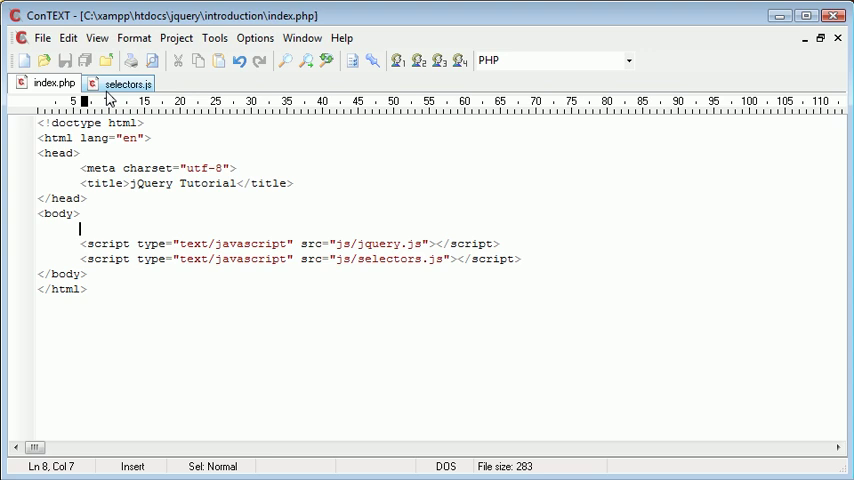
# Bring selectors.js with its count and alert lines back into view.
pyautogui.click(125, 83)
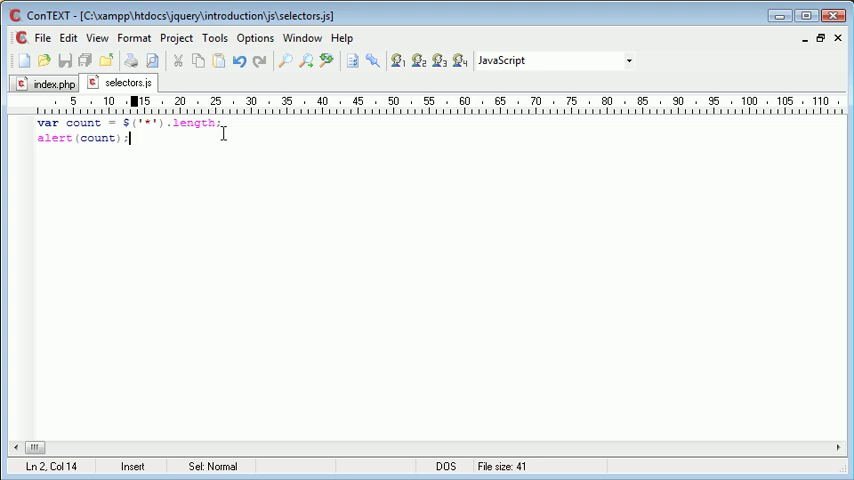
pyautogui.moveTo(134, 126)
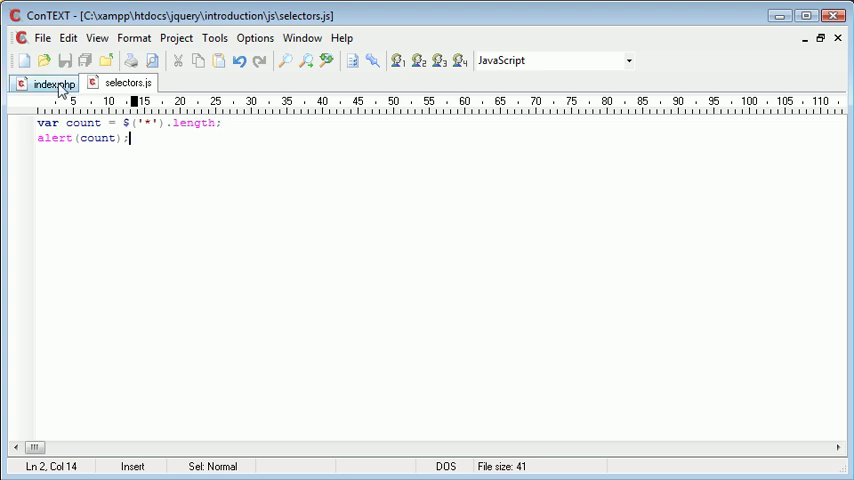
# In index.php give the div id="area" and add a <p>Paragraph</p> inside it.
pyautogui.click(50, 83)
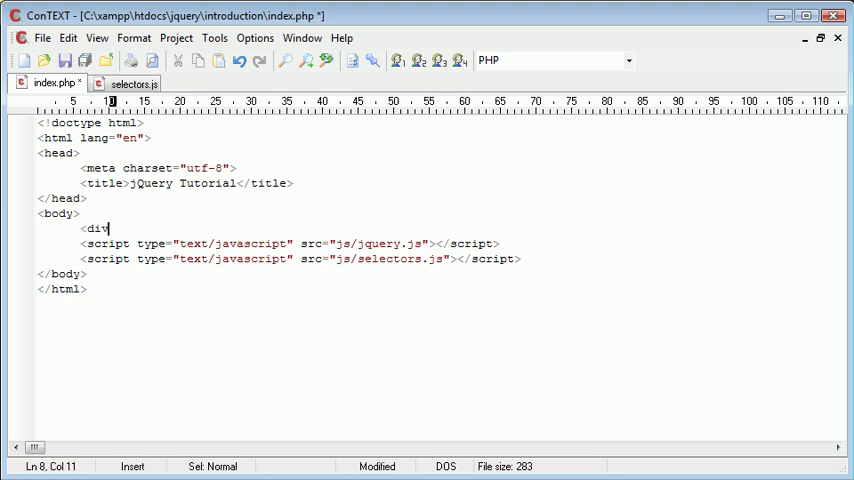
pyautogui.write('id="">')
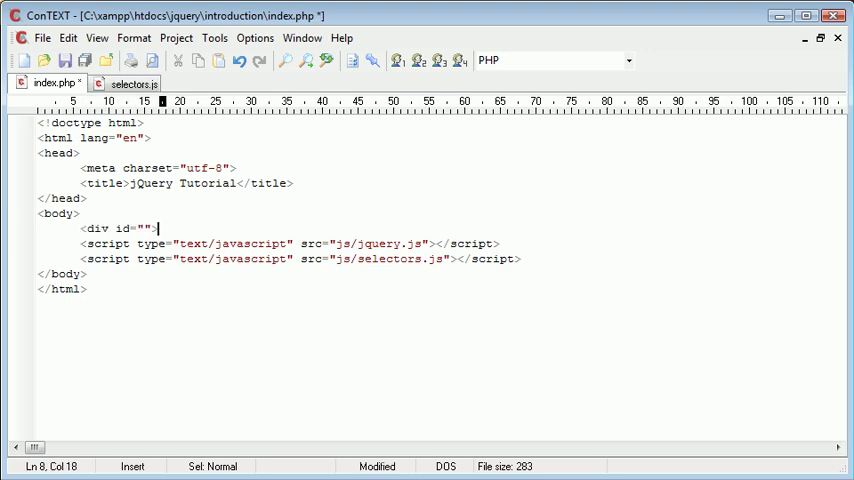
pyautogui.press('Enter')
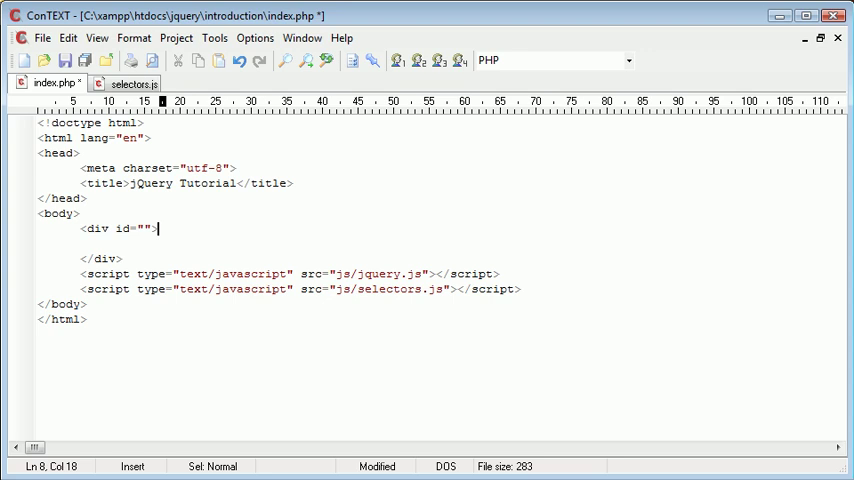
pyautogui.write('a')
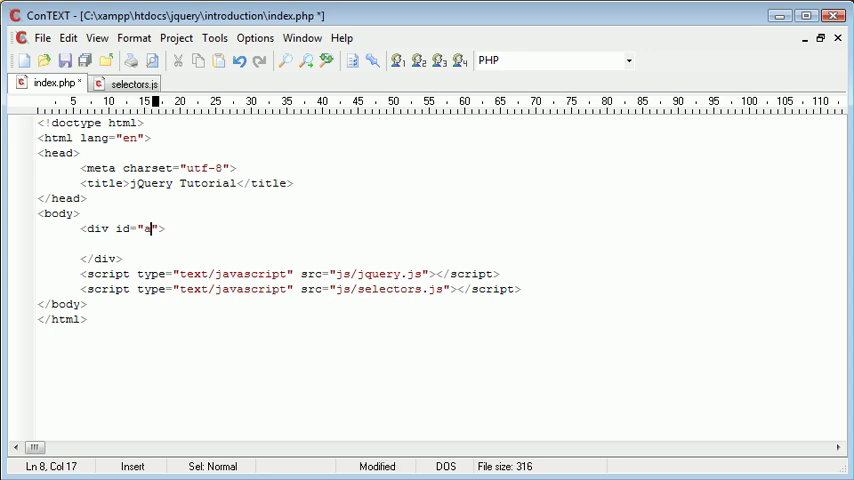
pyautogui.write('rea')
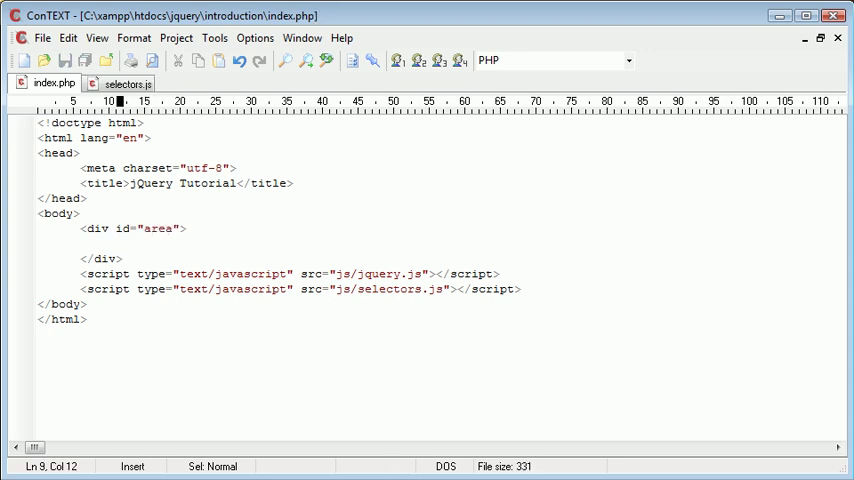
pyautogui.write('<p></p>')
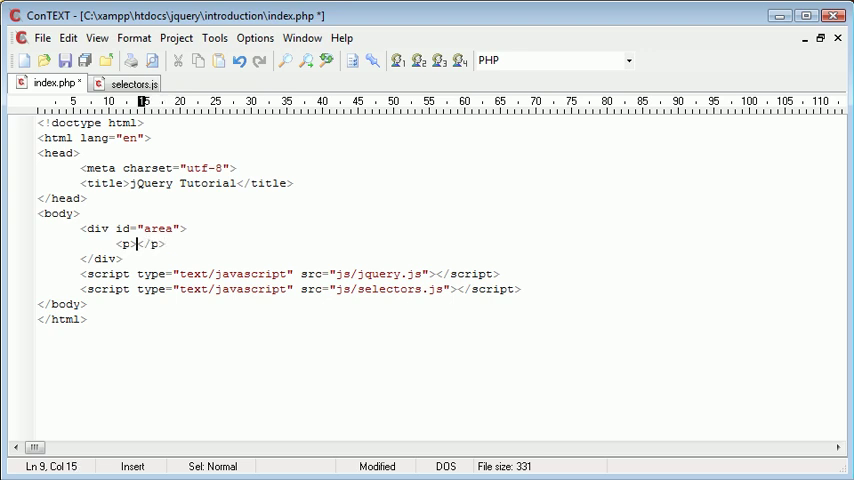
pyautogui.write('Paragraph')
pyautogui.write('<input type="button" />')
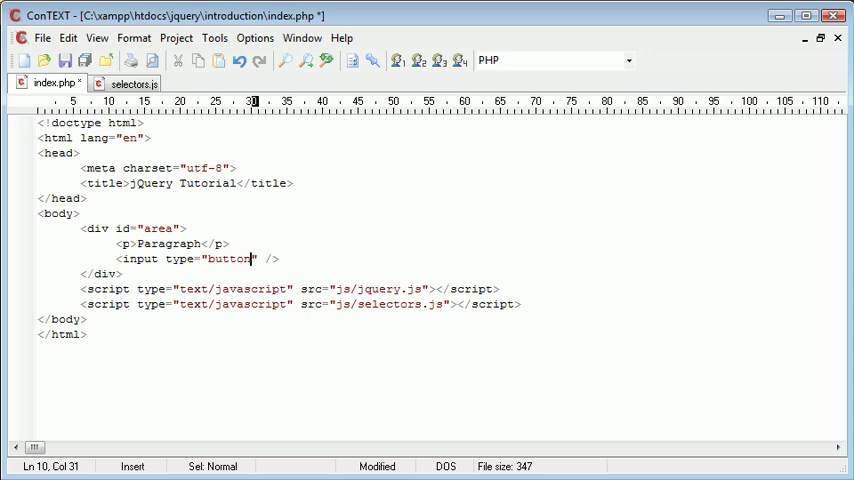
# Add an input with value="Button" and a <span>Useless text</span> inside div#area.
pyautogui.write('value="')
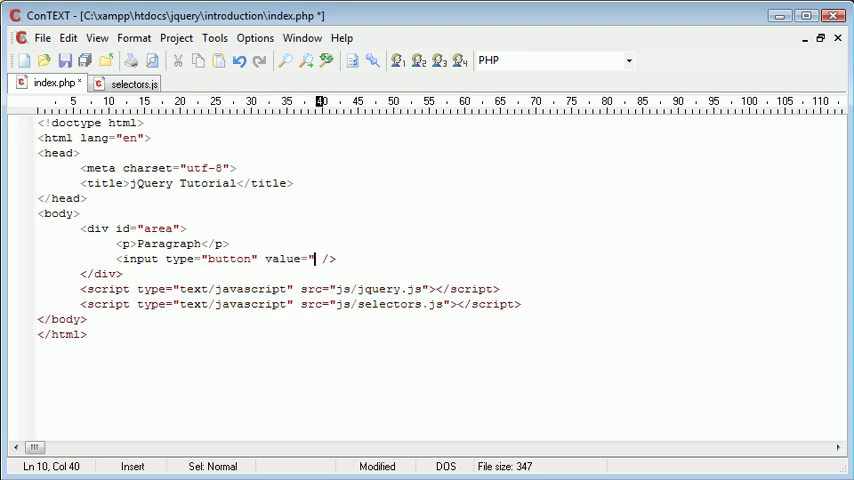
pyautogui.write('But')
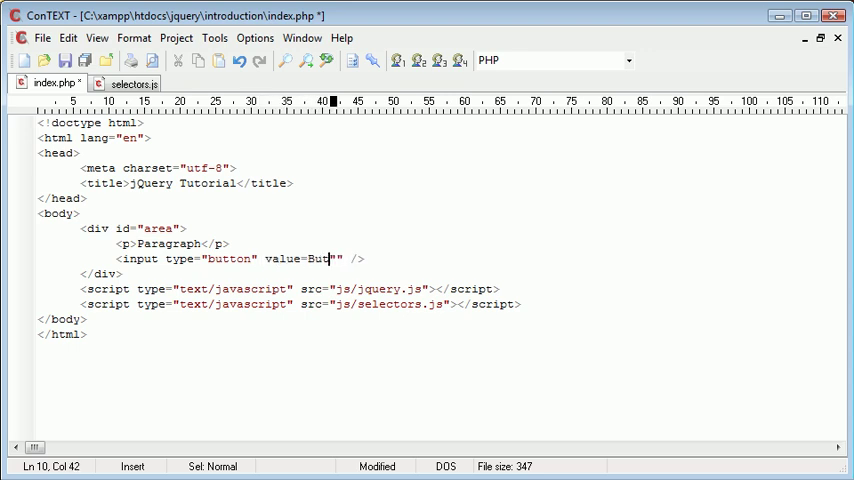
pyautogui.write('ton')
pyautogui.write('<p')
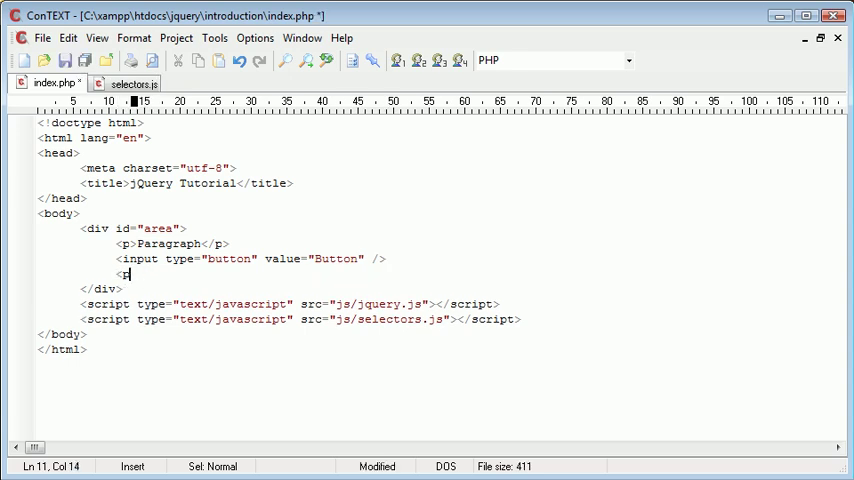
pyautogui.write('span></span>')
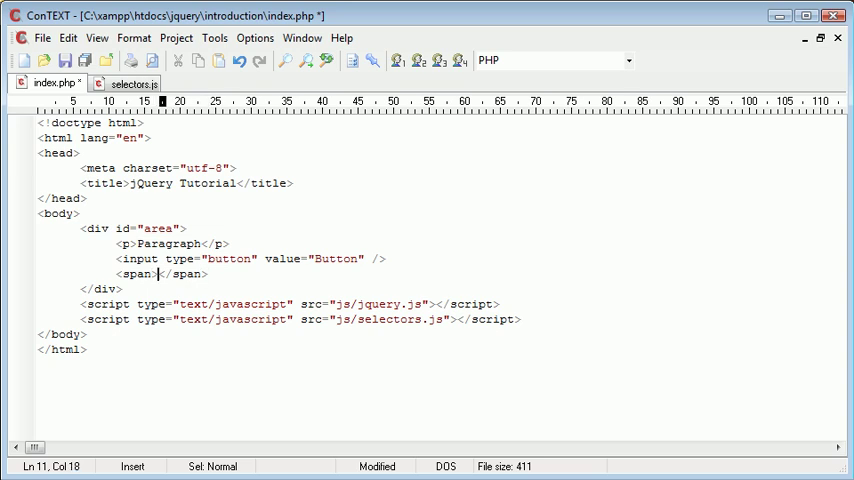
pyautogui.write('Useless text')
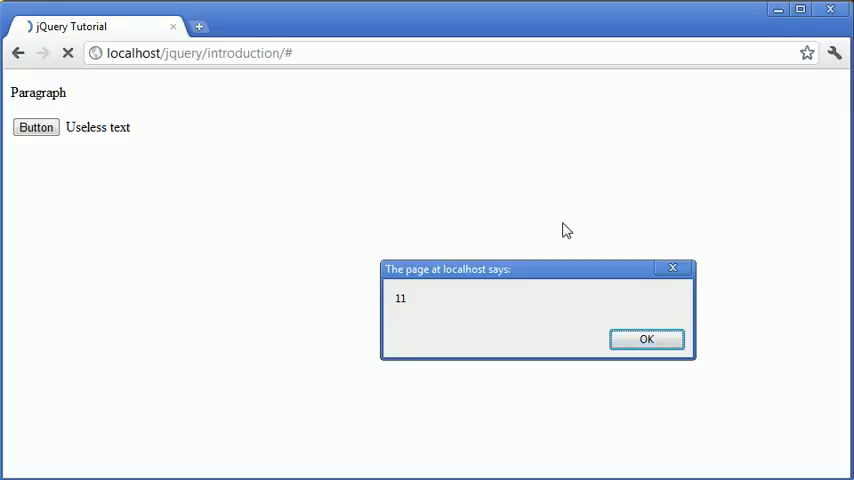
pyautogui.moveTo(418, 301)
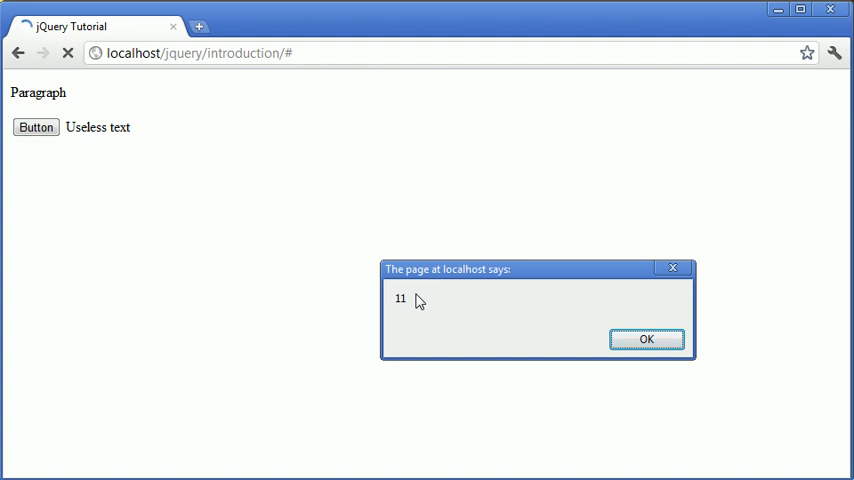
pyautogui.moveTo(173, 155)
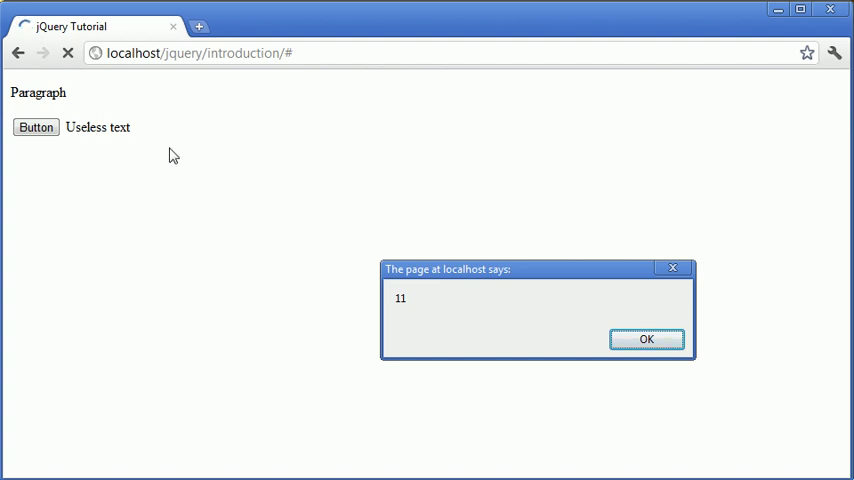
pyautogui.moveTo(435, 260)
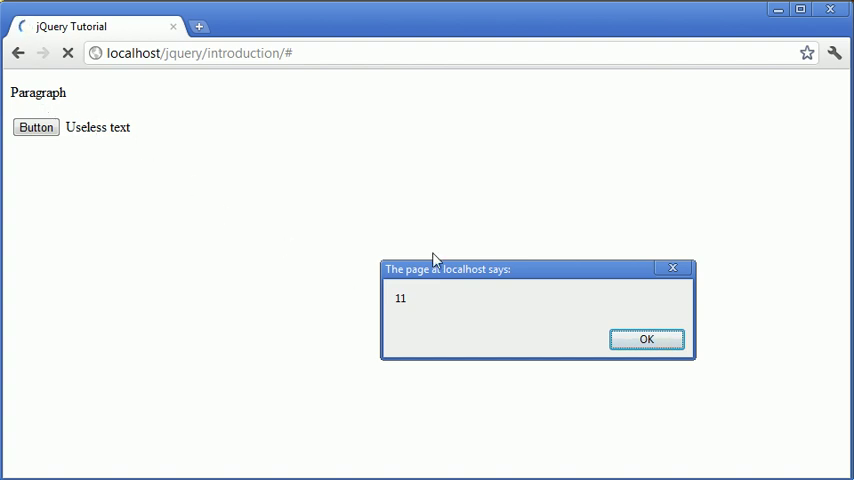
# Dismiss the browser alert reporting a count of 11 elements.
pyautogui.click(646, 338)
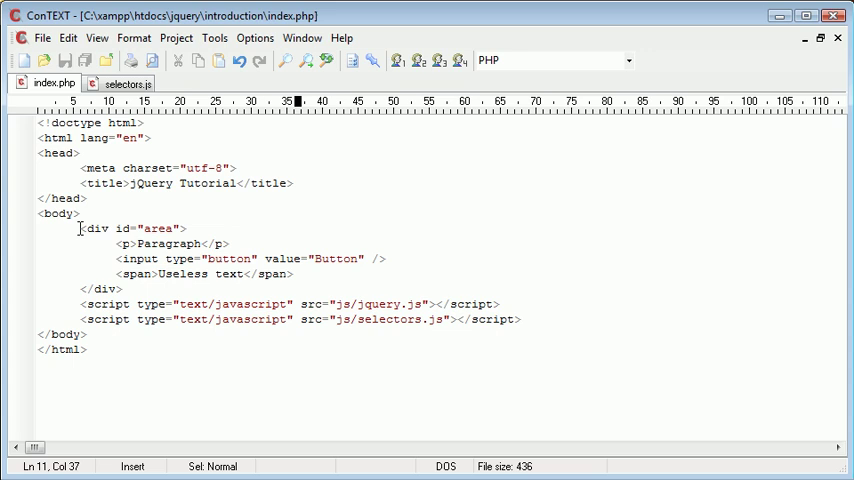
# Change the selector to $('#area').find('*').length; in selectors.js and save it.
pyautogui.click(114, 243)
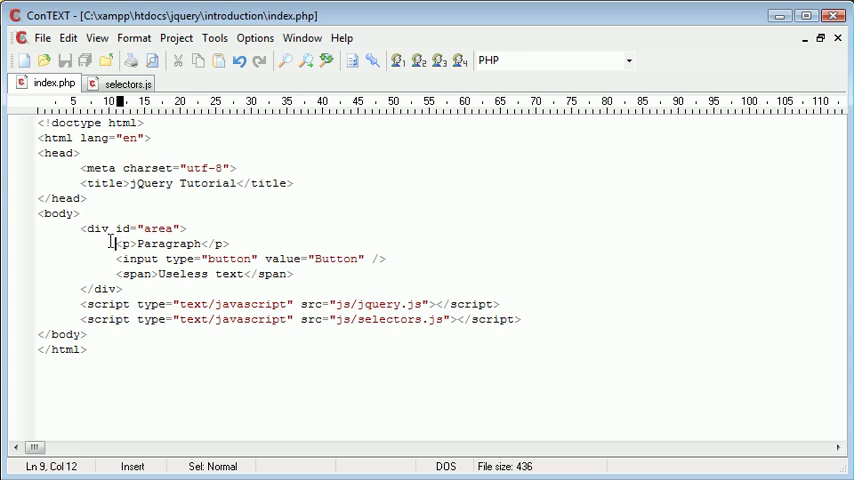
pyautogui.moveTo(114, 243); pyautogui.dragTo(293, 274)
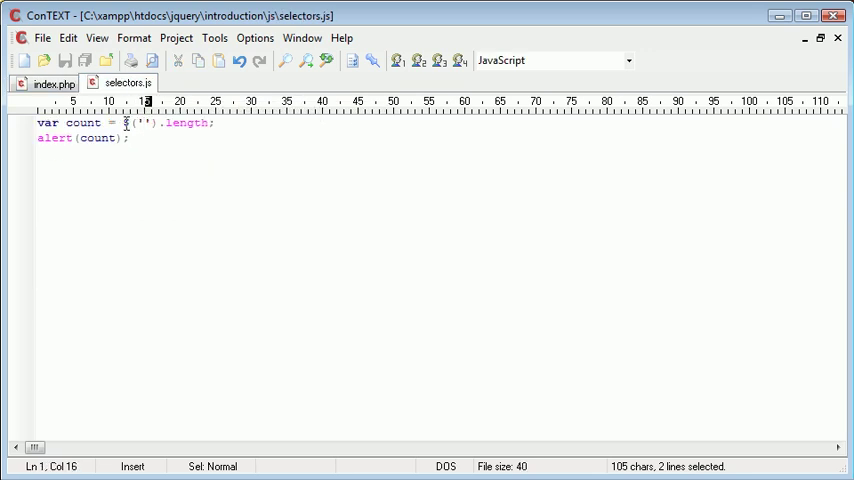
pyautogui.click(53, 83)
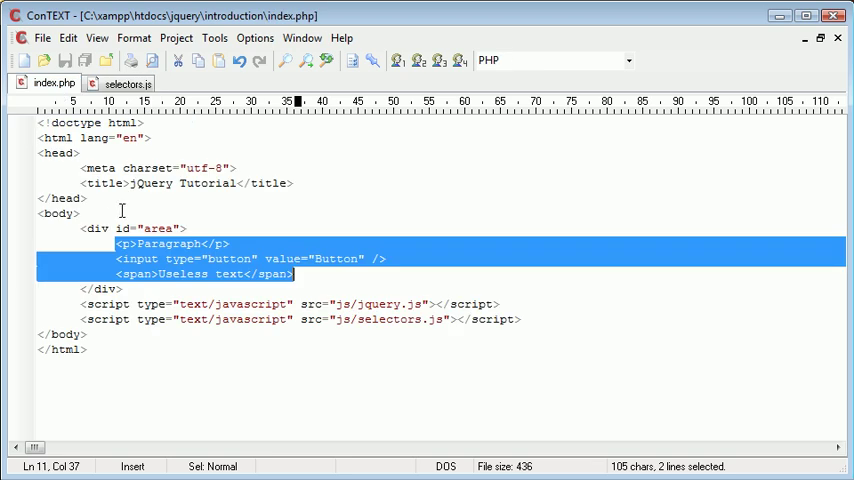
pyautogui.moveTo(103, 260)
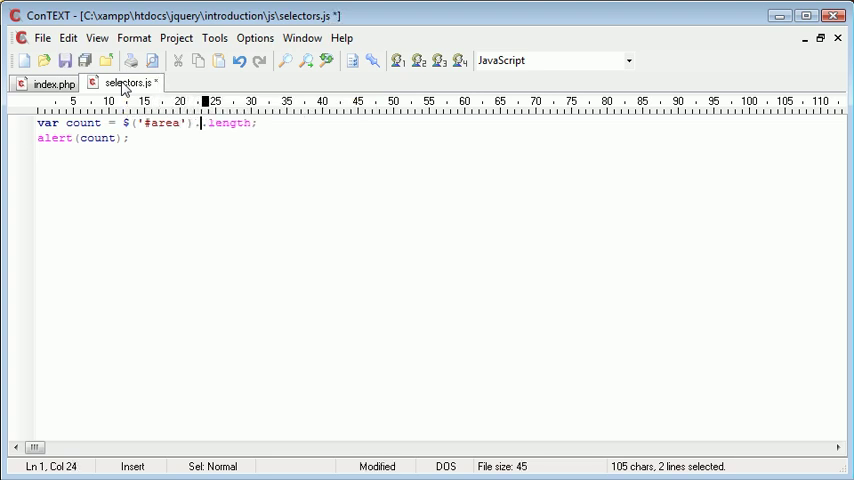
pyautogui.write('.find().')
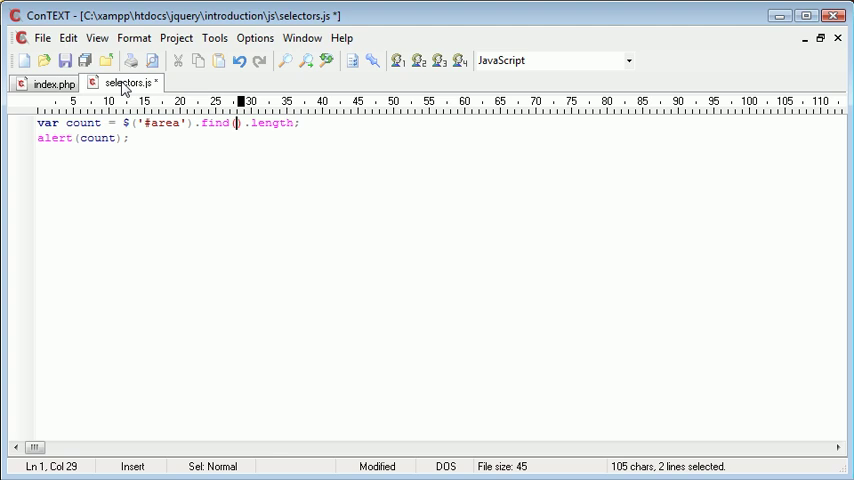
pyautogui.write("''")
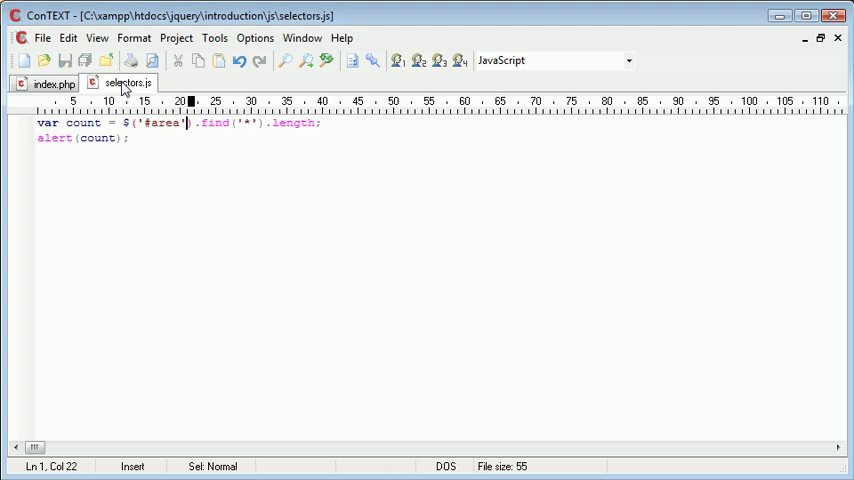
pyautogui.click(251, 123)
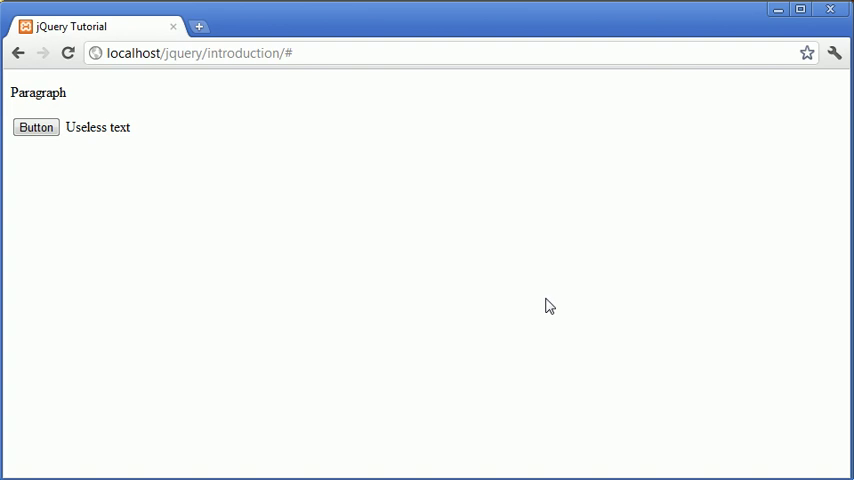
# Reload the page so the alert reports 3 elements inside the area div.
pyautogui.click(36, 127)
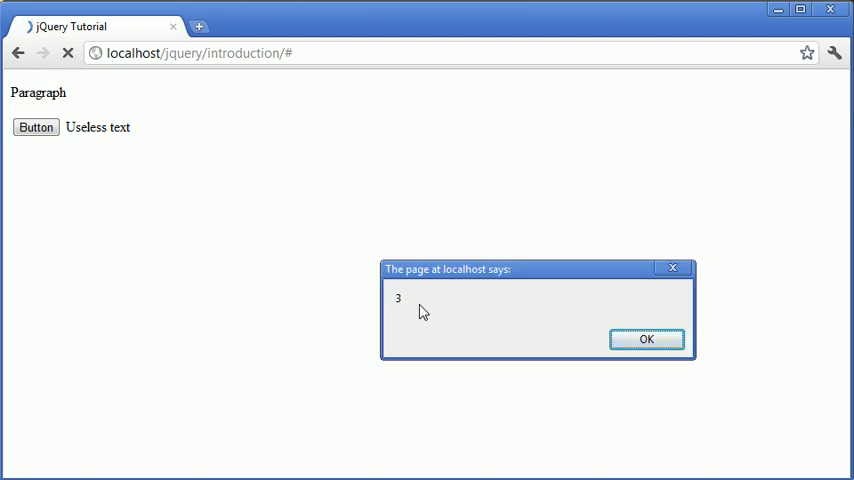
pyautogui.moveTo(88, 102)
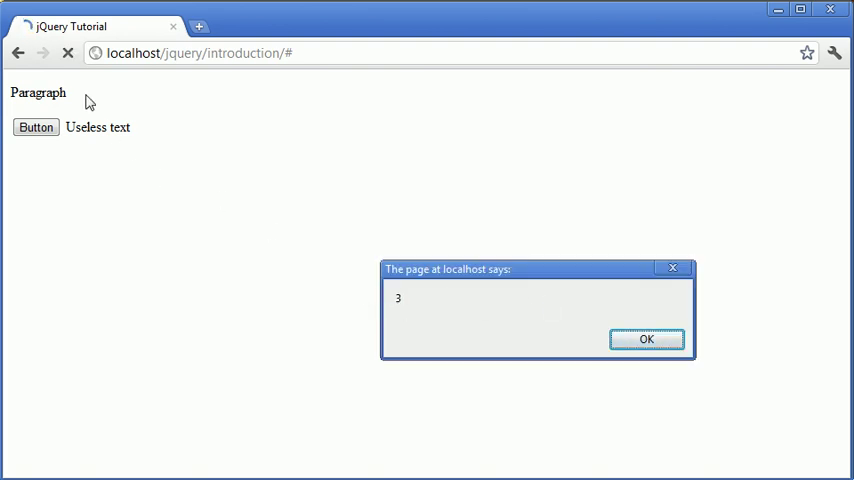
pyautogui.moveTo(548, 313)
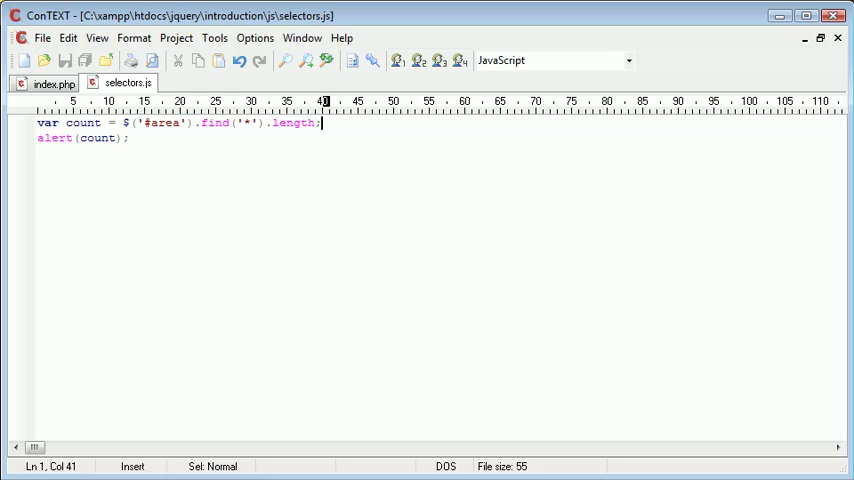
# Change find('*') to find('p'), reload the page and dismiss the alert showing 1.
pyautogui.click(54, 83)
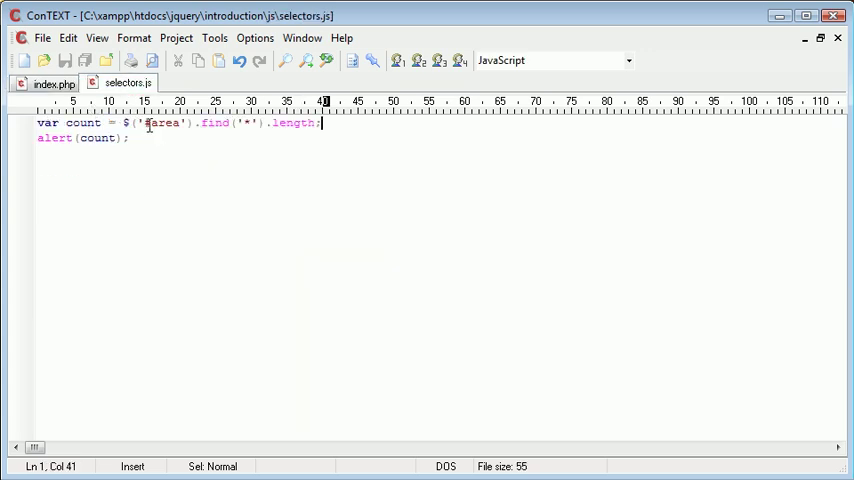
pyautogui.doubleClick(163, 122)
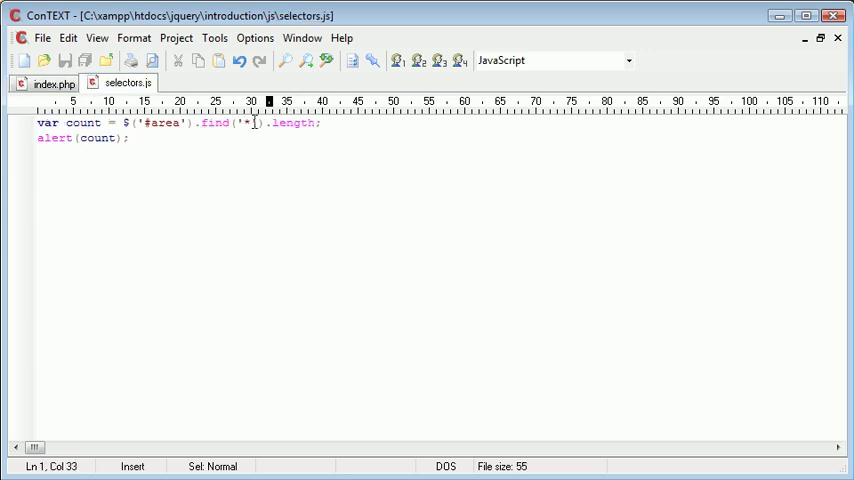
pyautogui.click(53, 83)
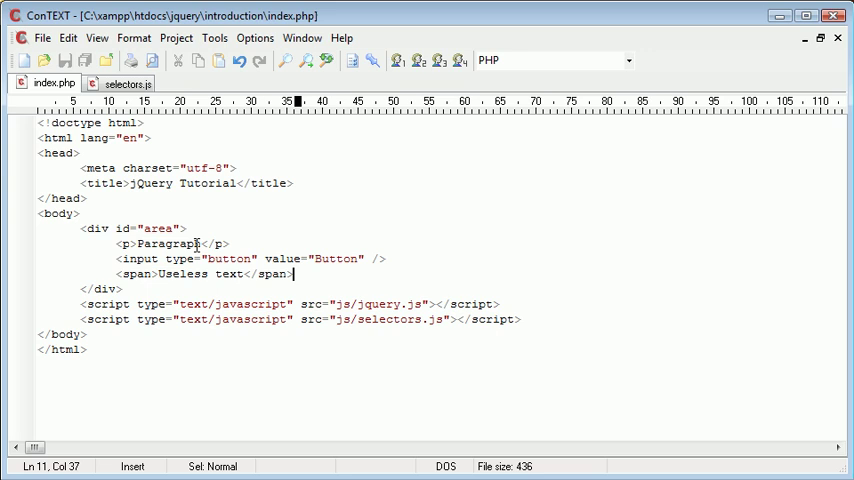
pyautogui.click(120, 82)
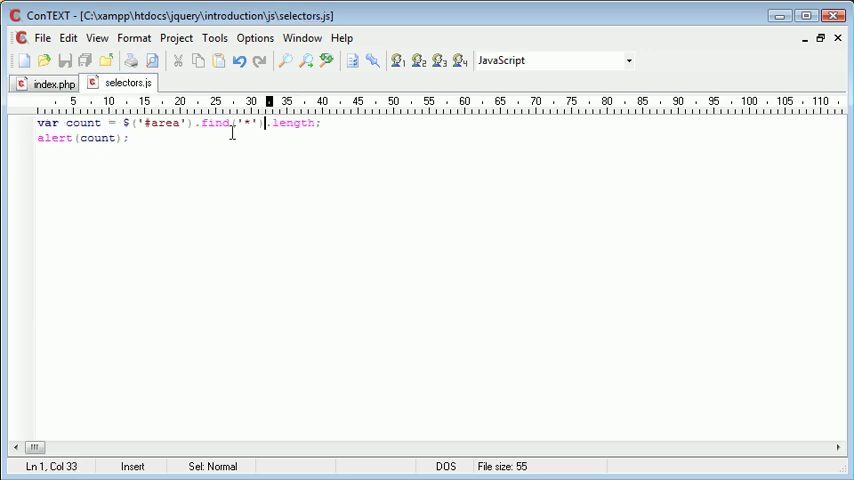
pyautogui.write('p')
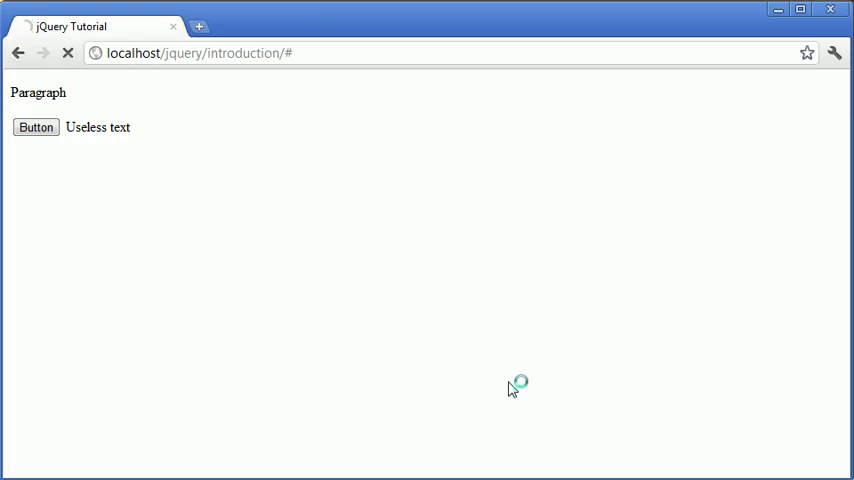
pyautogui.click(36, 127)
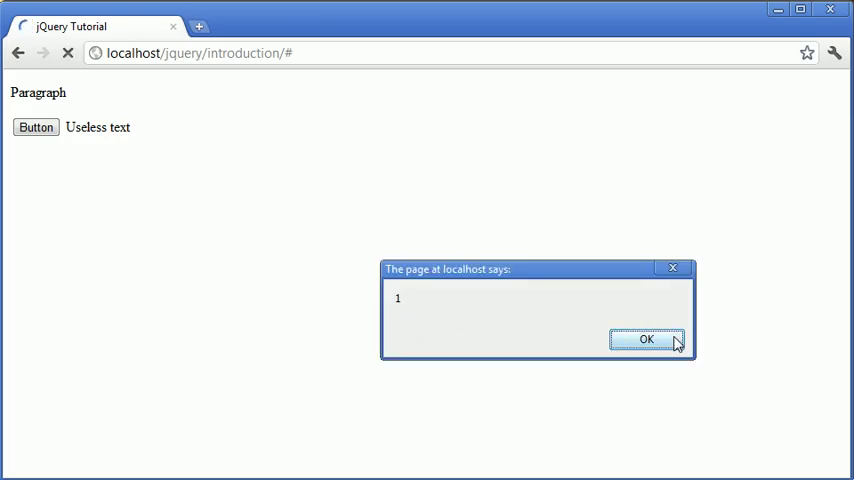
pyautogui.click(646, 339)
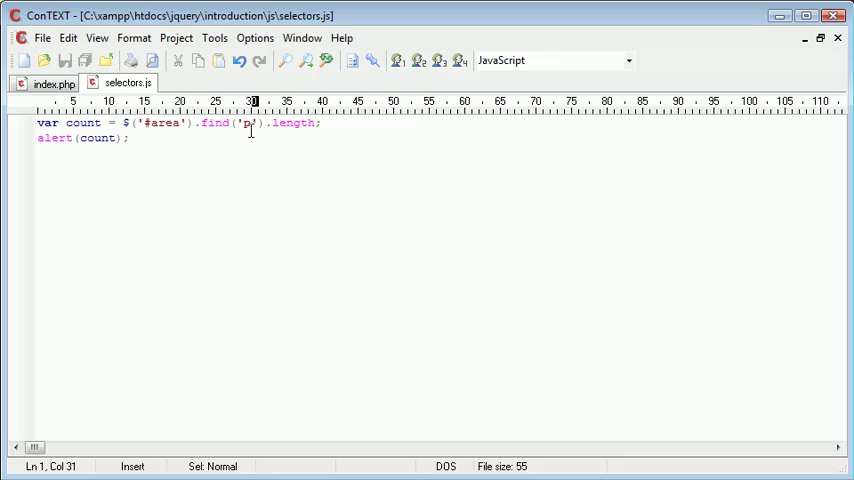